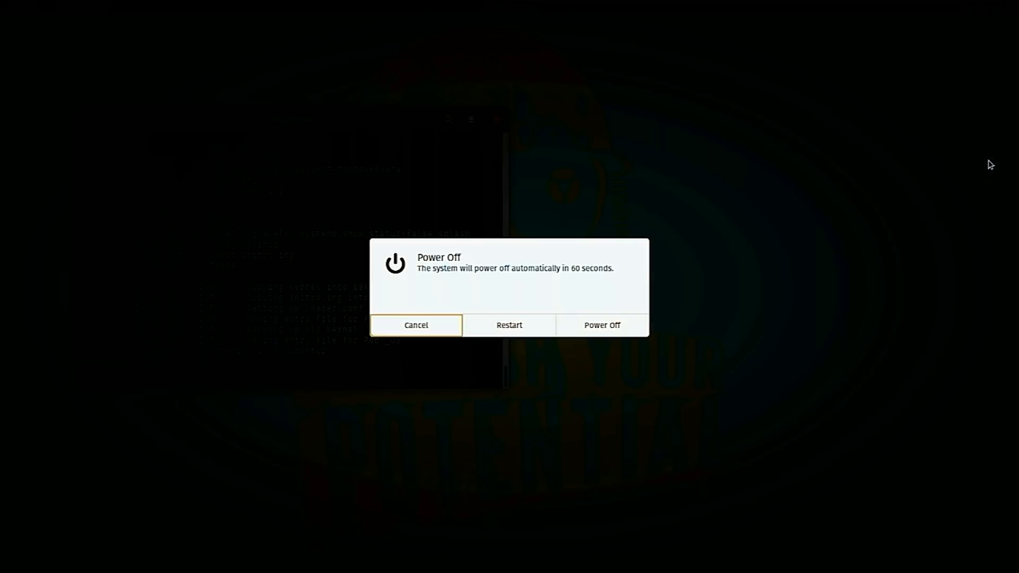
Restart Pop!_OS from the Power Off dialog and return to a clean desktop.
click(601, 325)
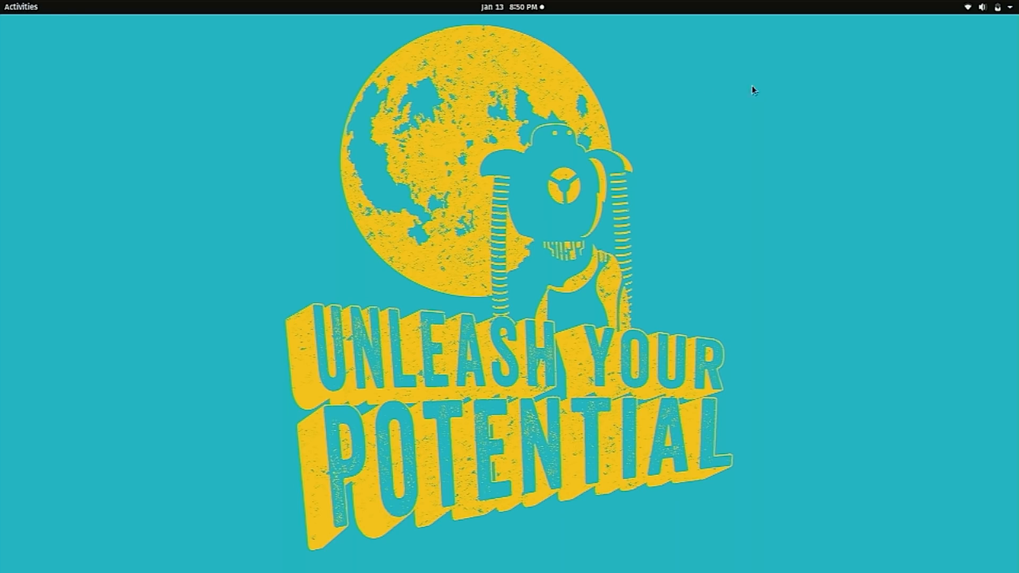
Launch Firefox from the dock via the Activities overview and show the overview again.
click(20, 6)
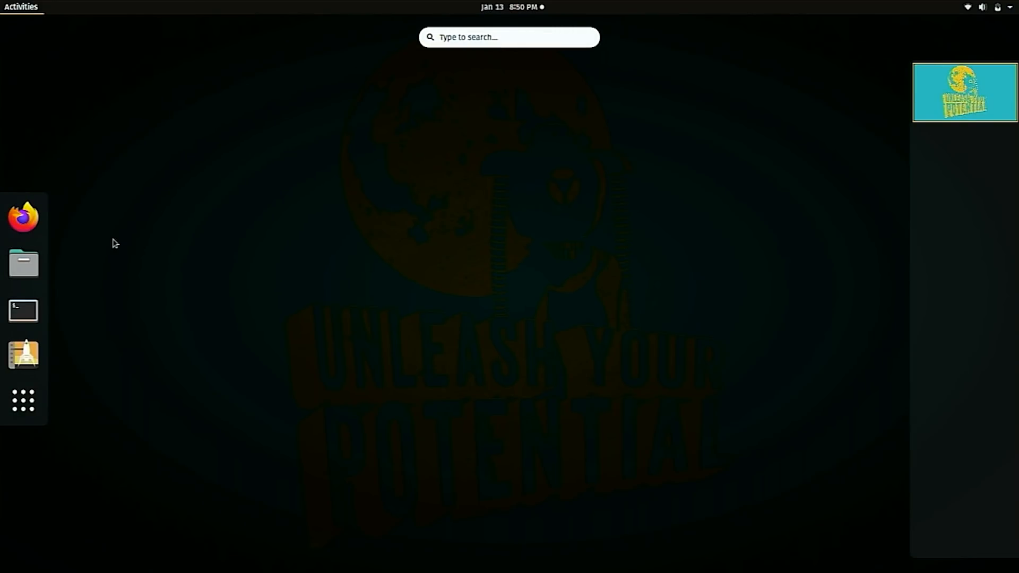
click(965, 91)
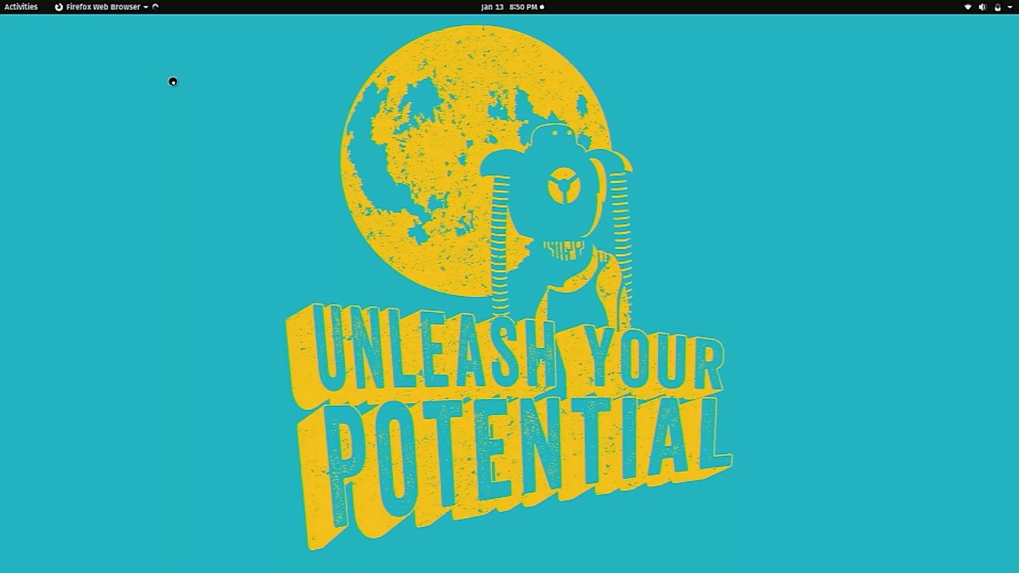
click(102, 6)
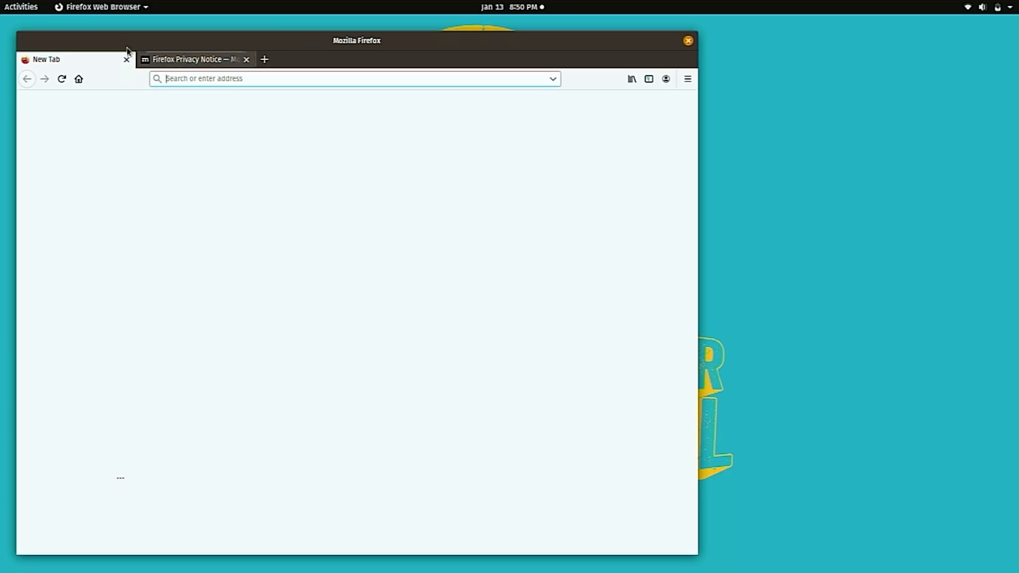
click(21, 6)
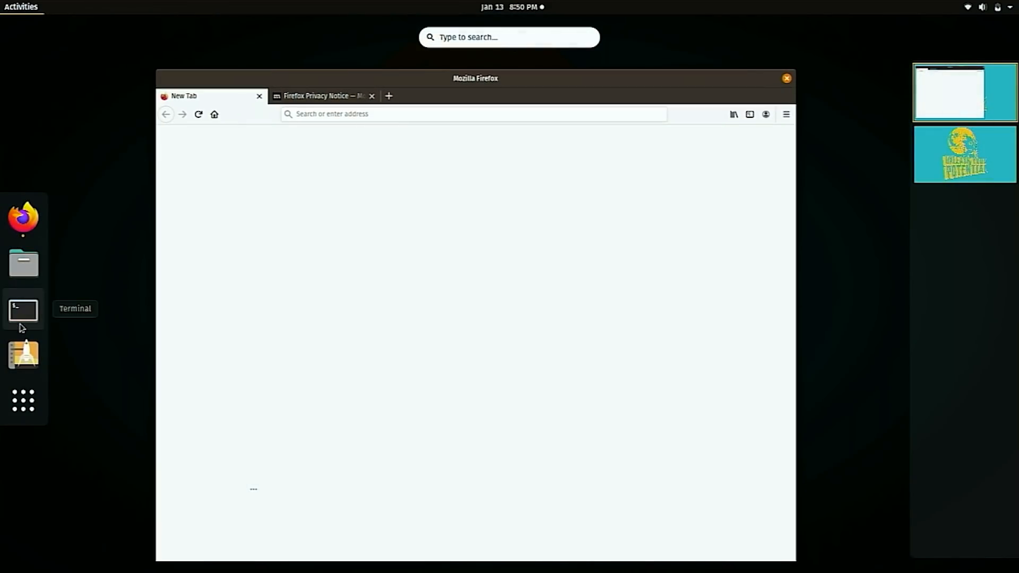
Install gnome-tweak-tool in Terminal with sudo apt install, entering the password and confirming Y.
click(23, 310)
text(sudo a)
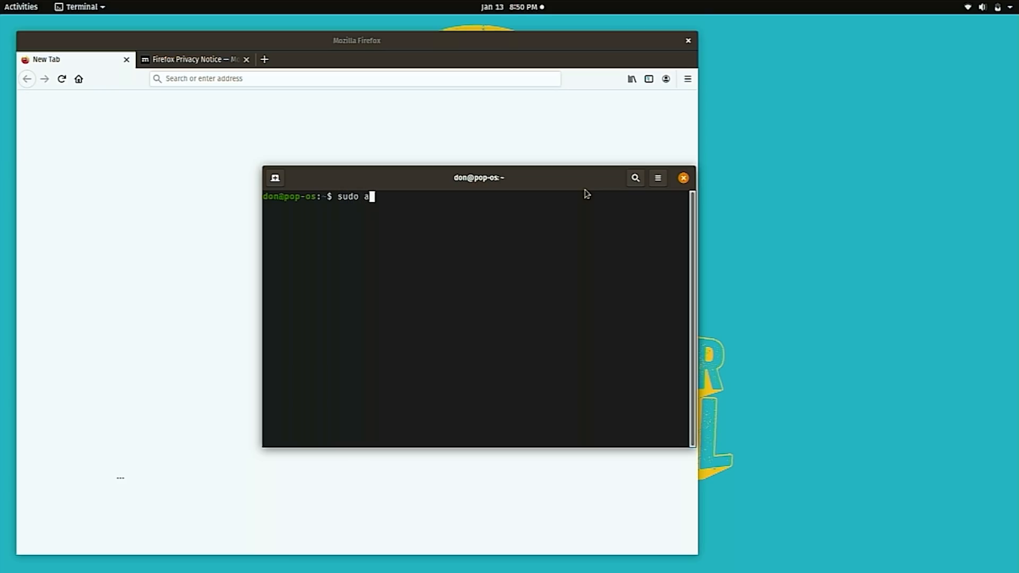
text(pt install)
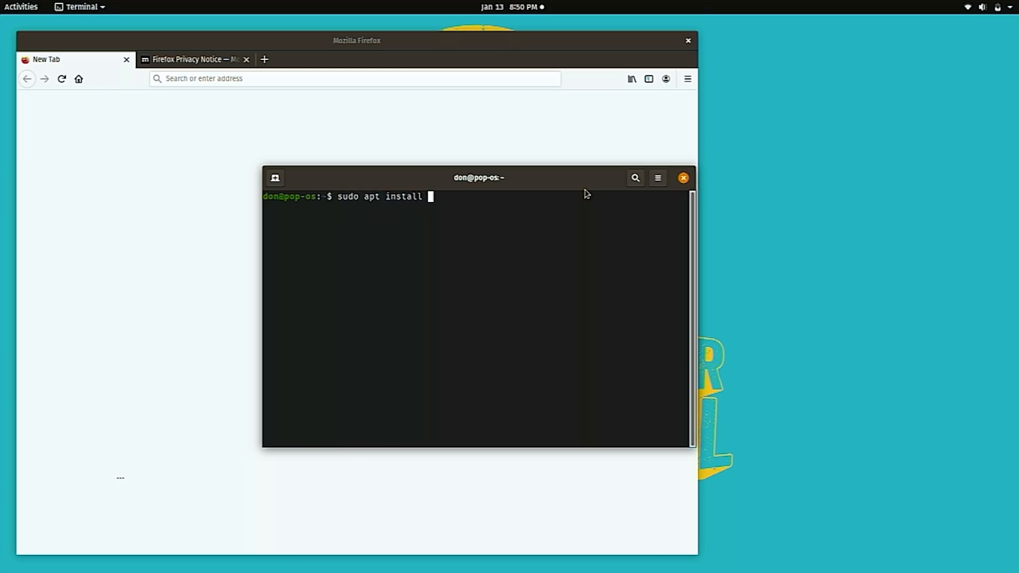
text(gnome-tweak)
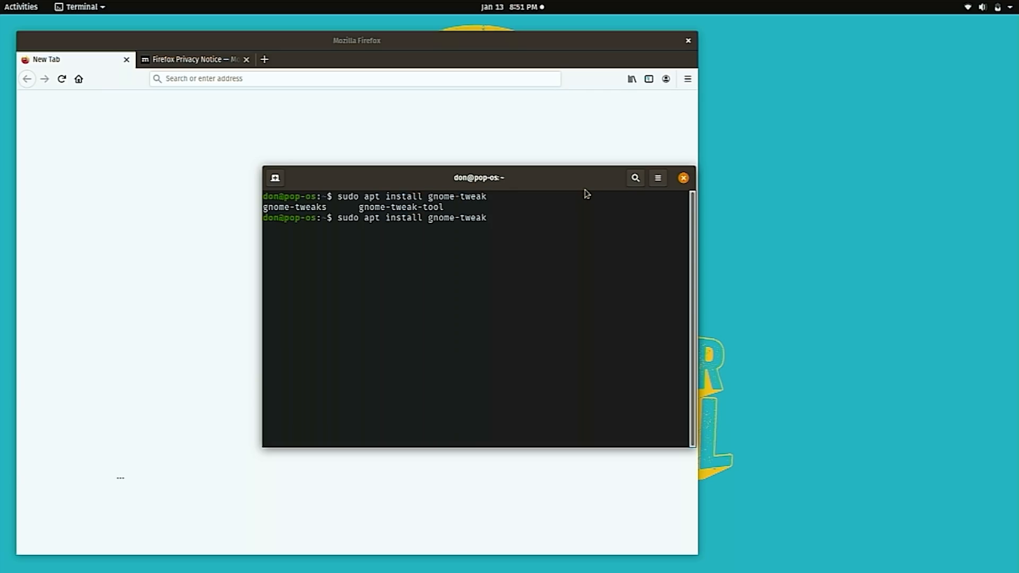
key(Return)
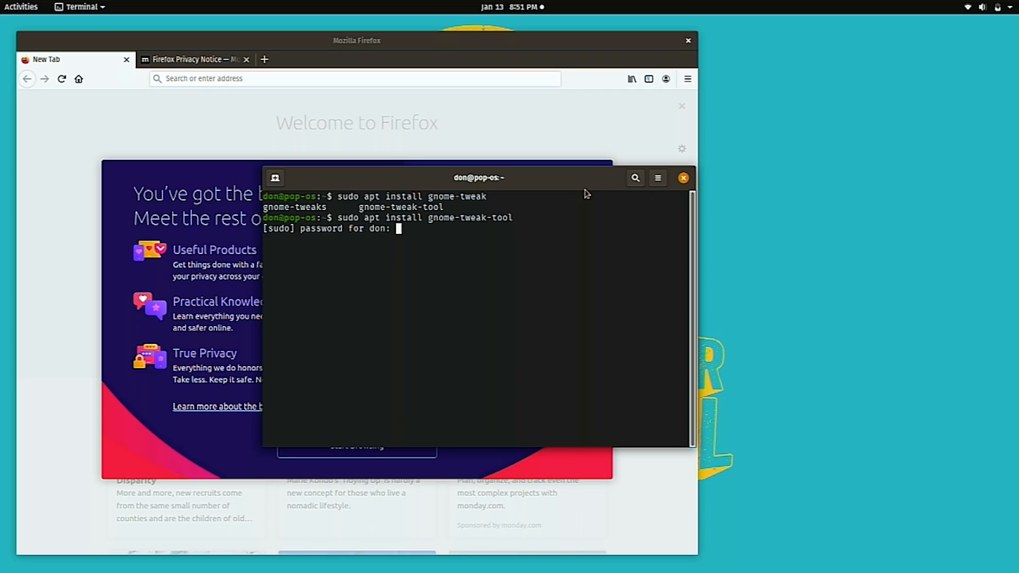
key(Return)
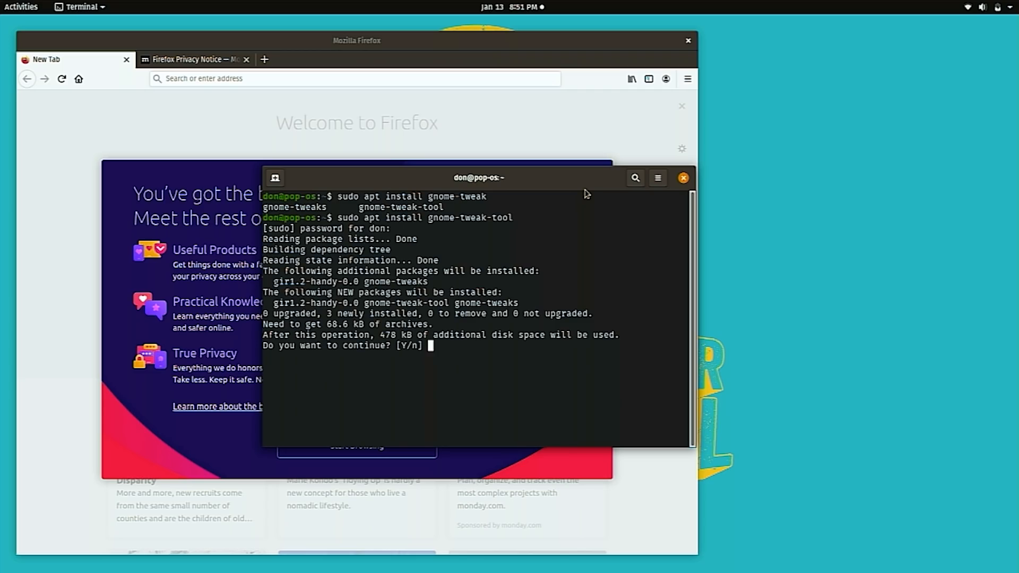
text(Y)
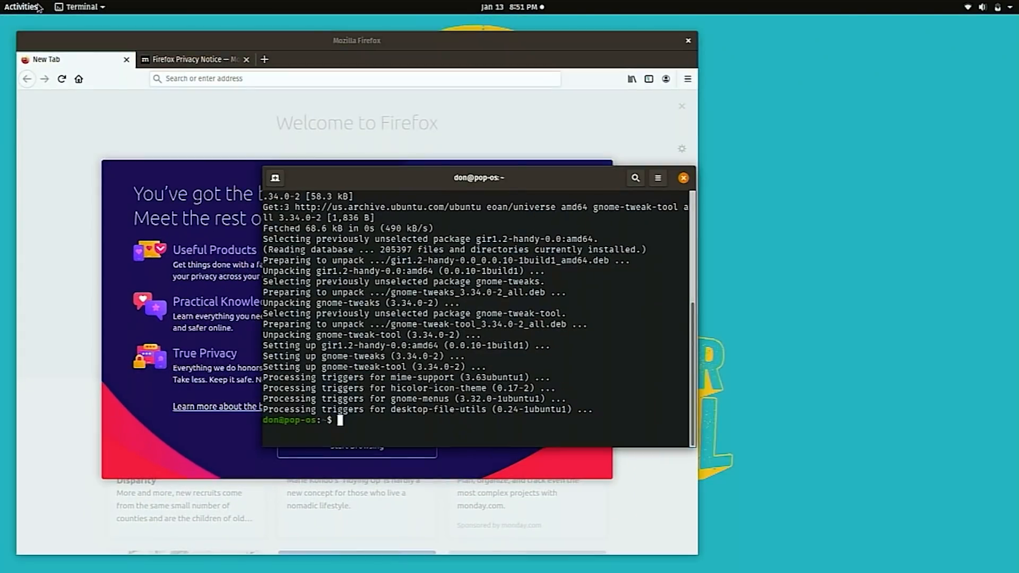
click(22, 7)
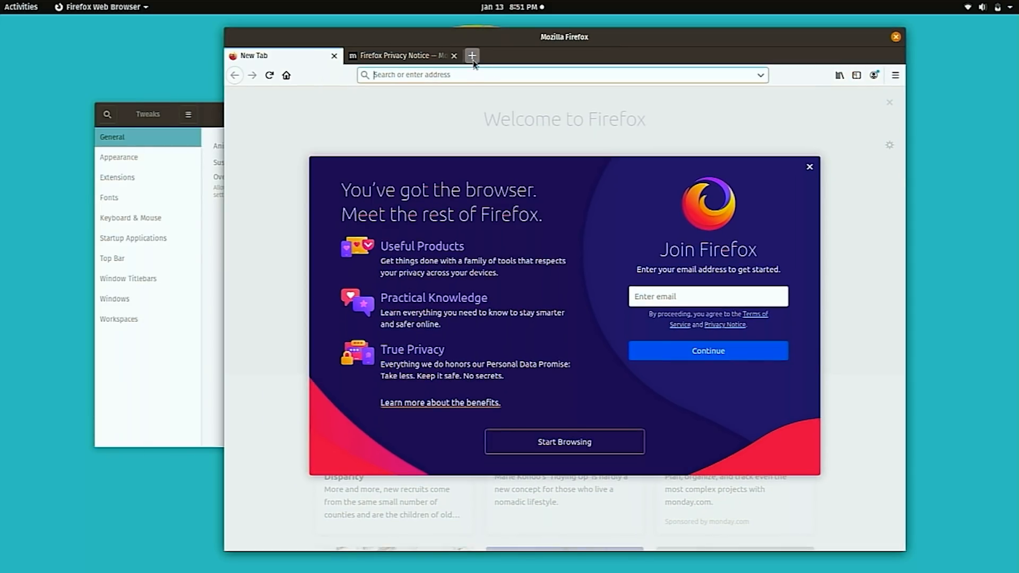
Search for 'gnome extensions' in a fresh Firefox tab with Tweaks open behind it.
click(471, 55)
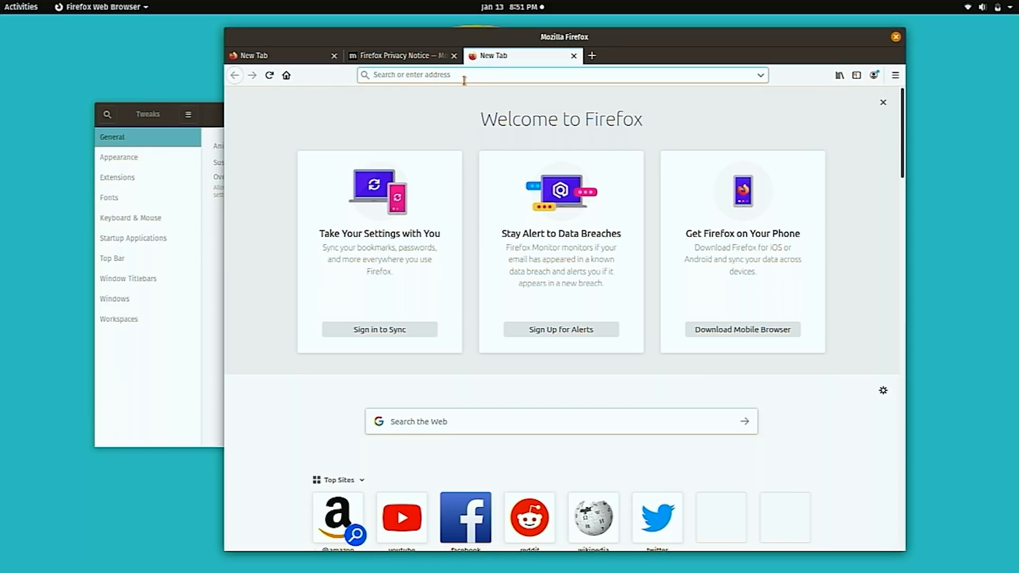
text(gnome e)
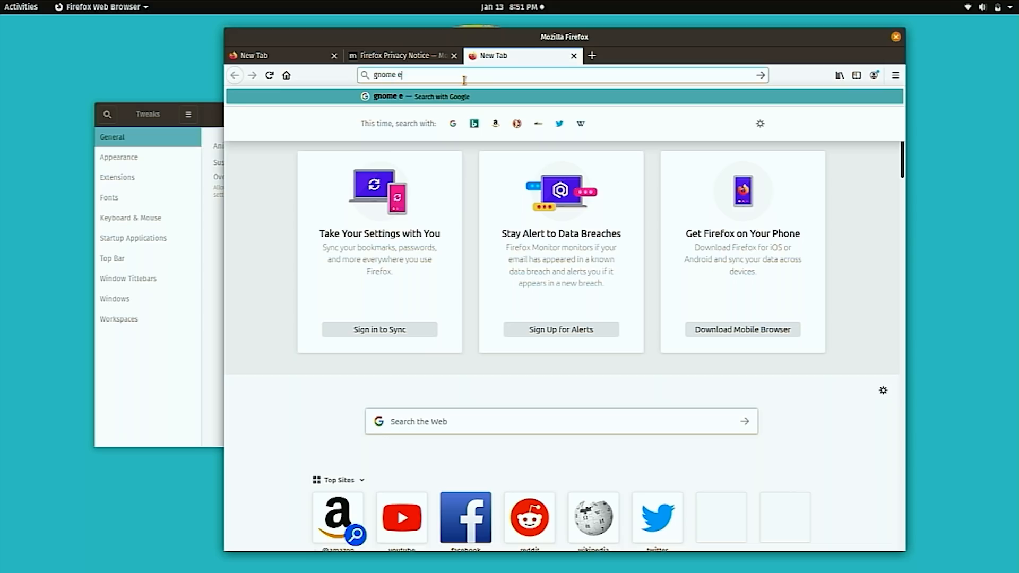